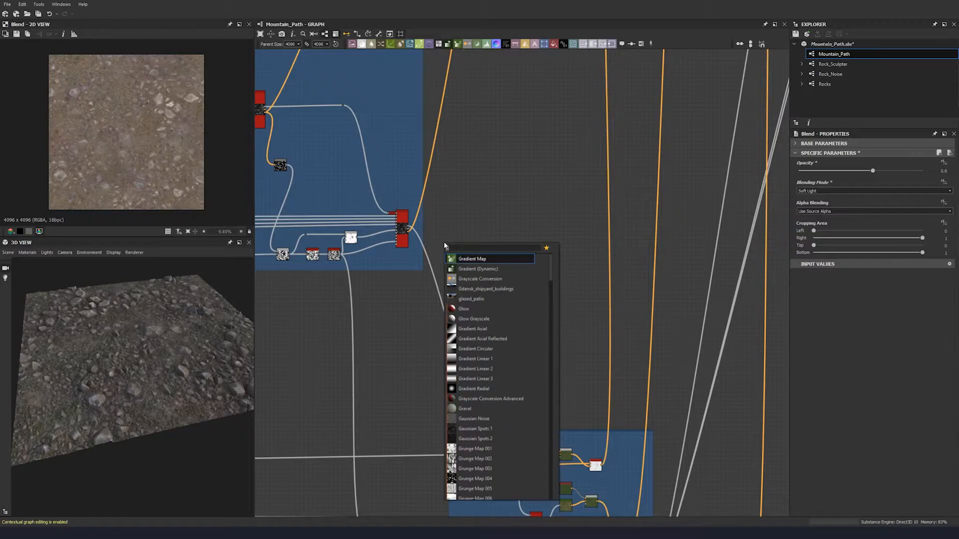
# Step: Chain Grayscale Conversion, Invert and Blur HQ from the stone mask into a Blend set to Add (Linear Dodge)
pyautogui.click(480, 279)
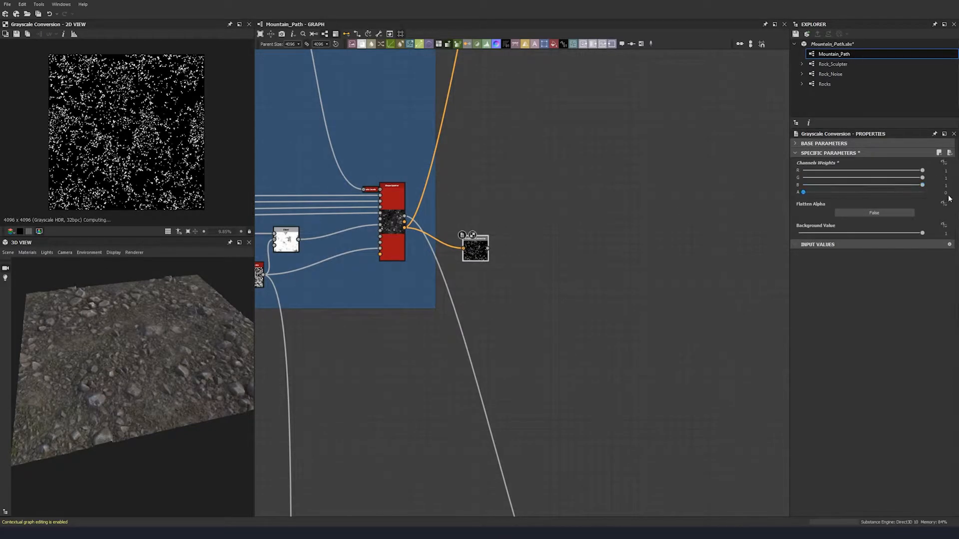
pyautogui.scroll(-3)
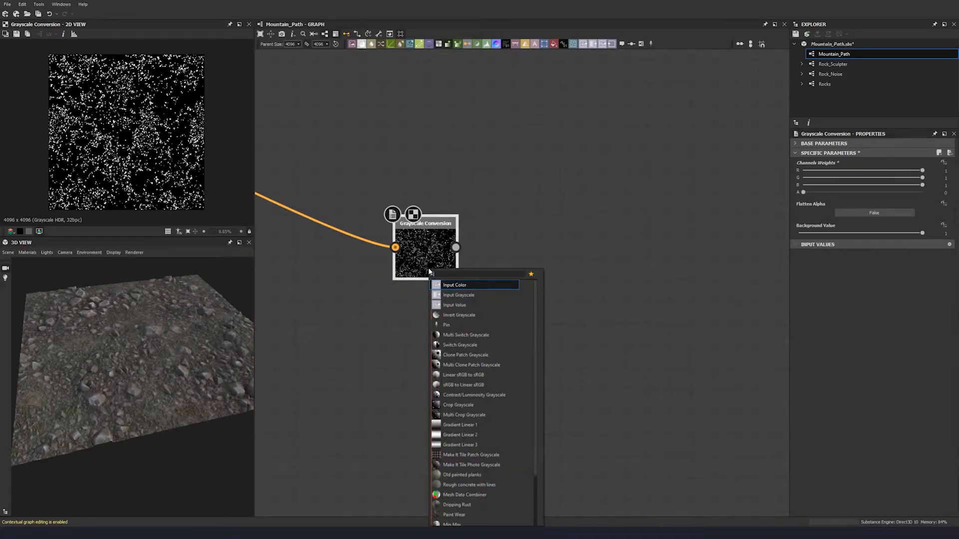
pyautogui.click(459, 315)
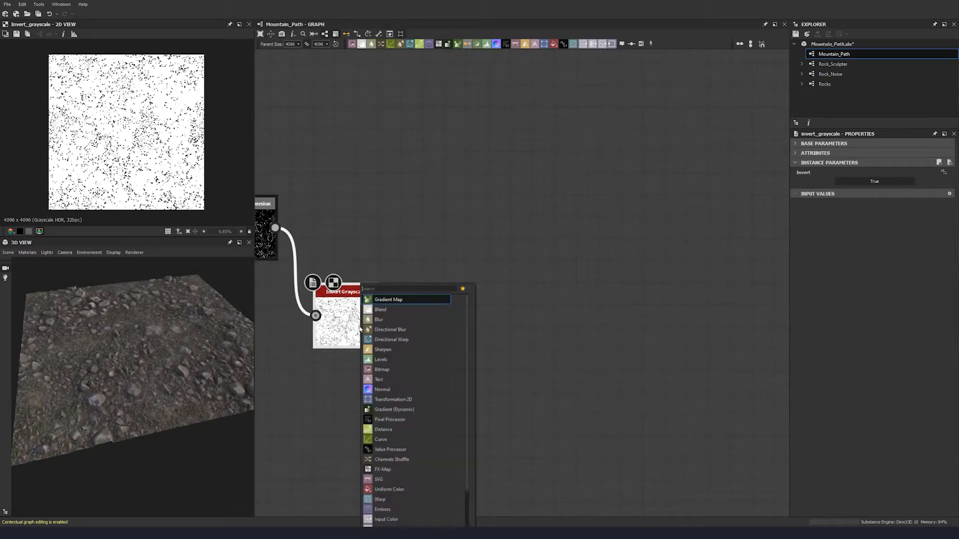
pyautogui.click(379, 319)
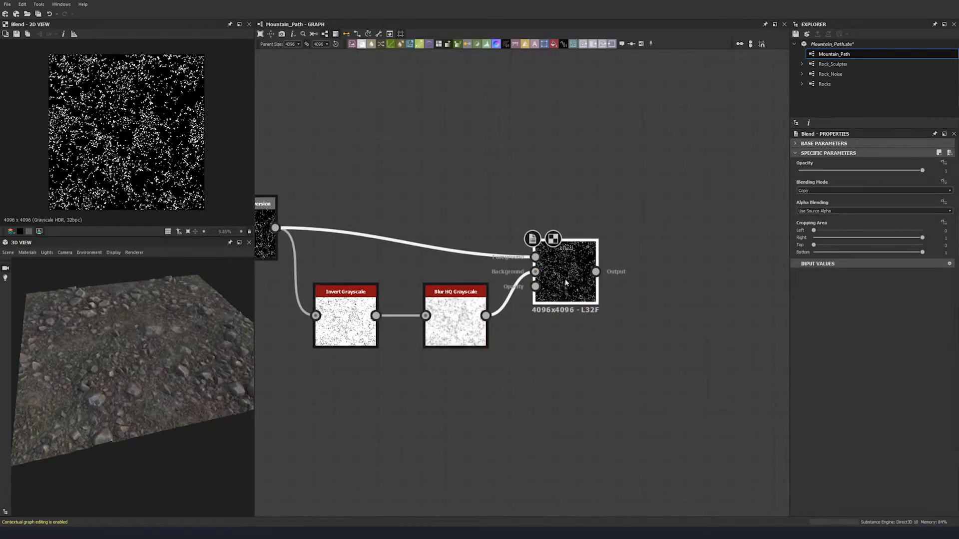
pyautogui.click(875, 190)
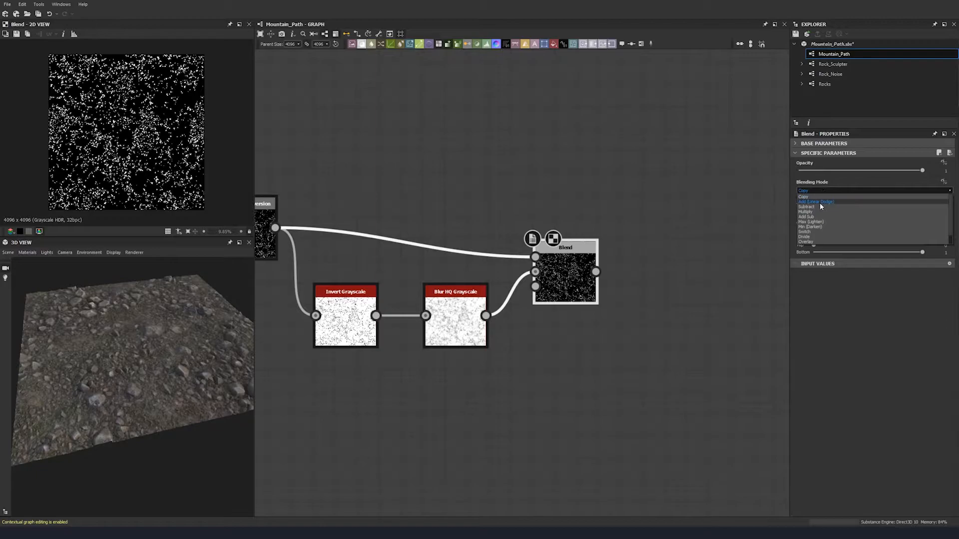
pyautogui.click(815, 202)
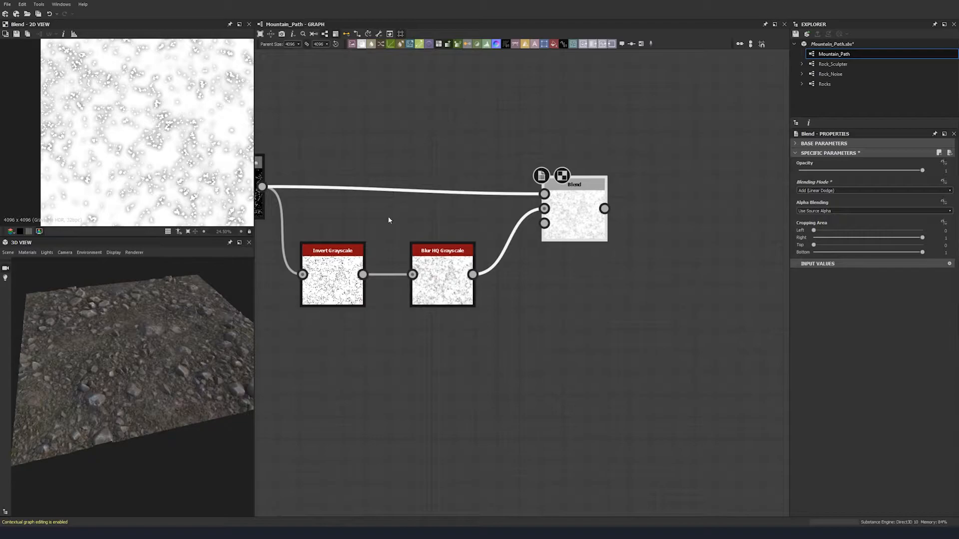
pyautogui.moveTo(80, 150)
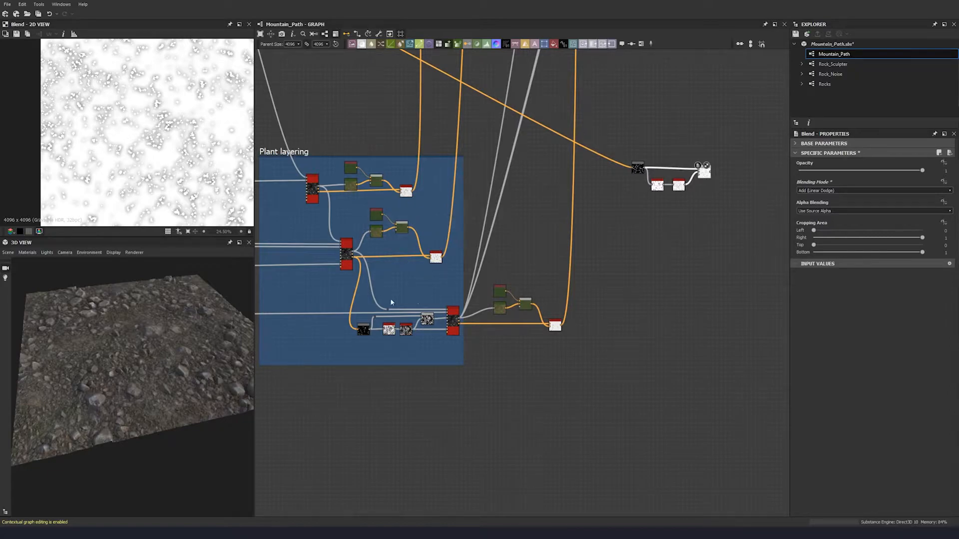
# Step: Branch the plant mask into its own Invert and Blur HQ chain, adding another Invert after the blur
pyautogui.click(363, 329)
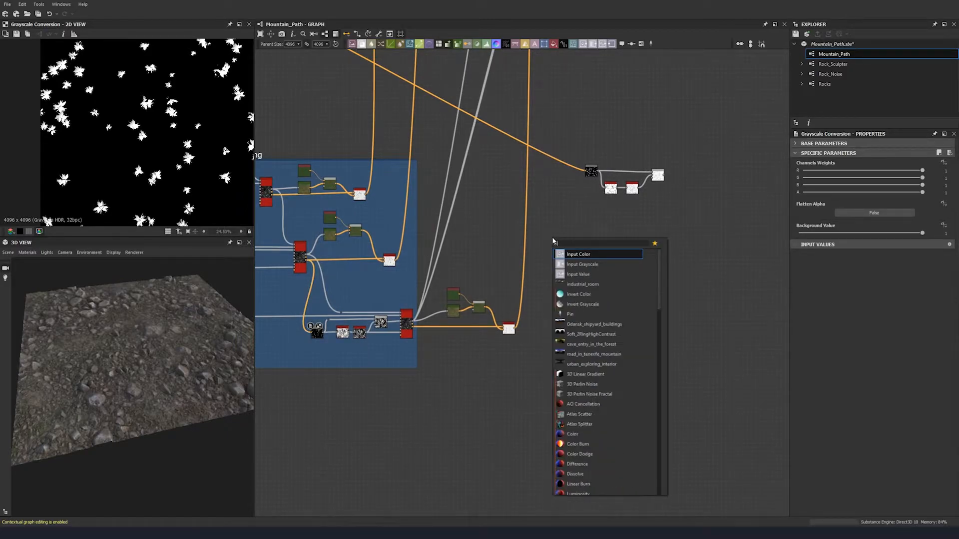
pyautogui.click(582, 304)
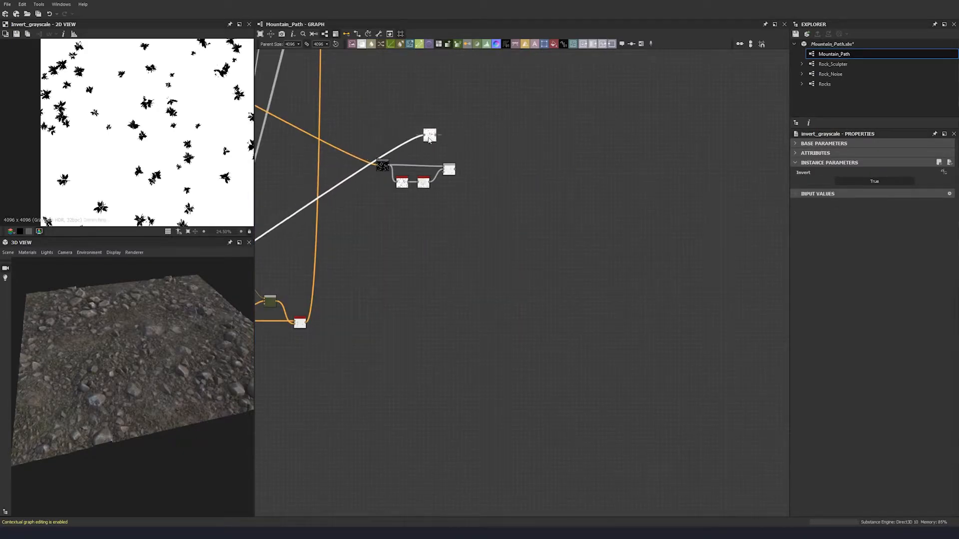
pyautogui.click(451, 133)
pyautogui.write('inv')
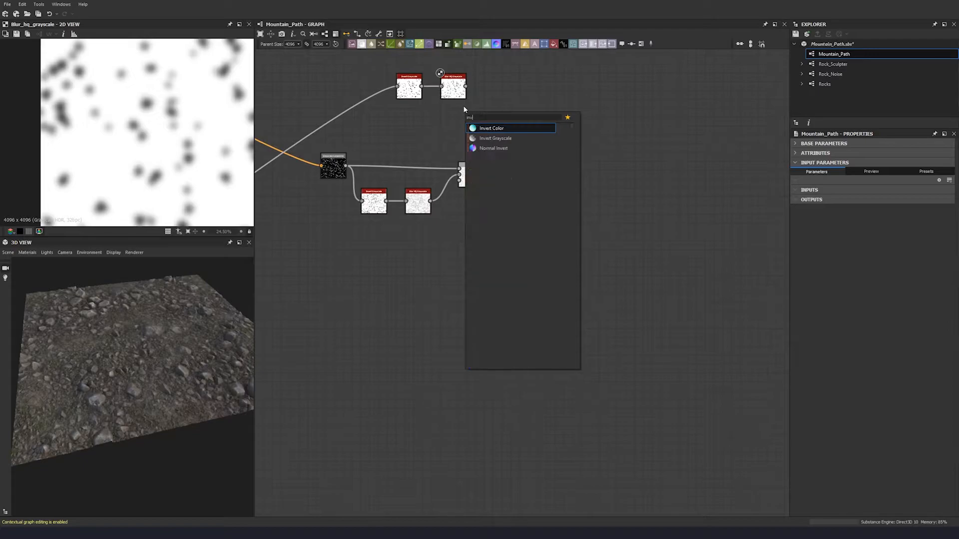
pyautogui.click(496, 138)
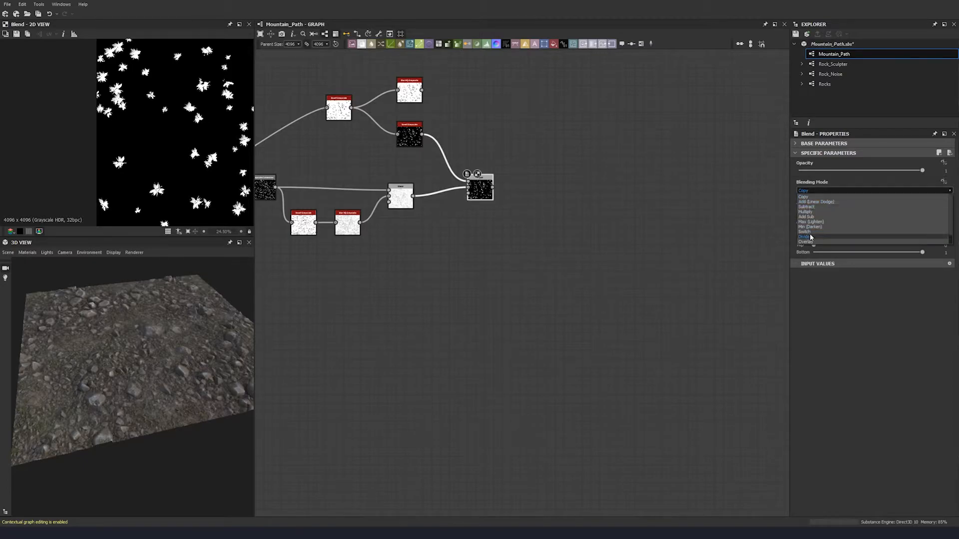
# Step: Combine the blurred stone and plant masks in a Blend set to Add (Linear Dodge)
pyautogui.click(816, 201)
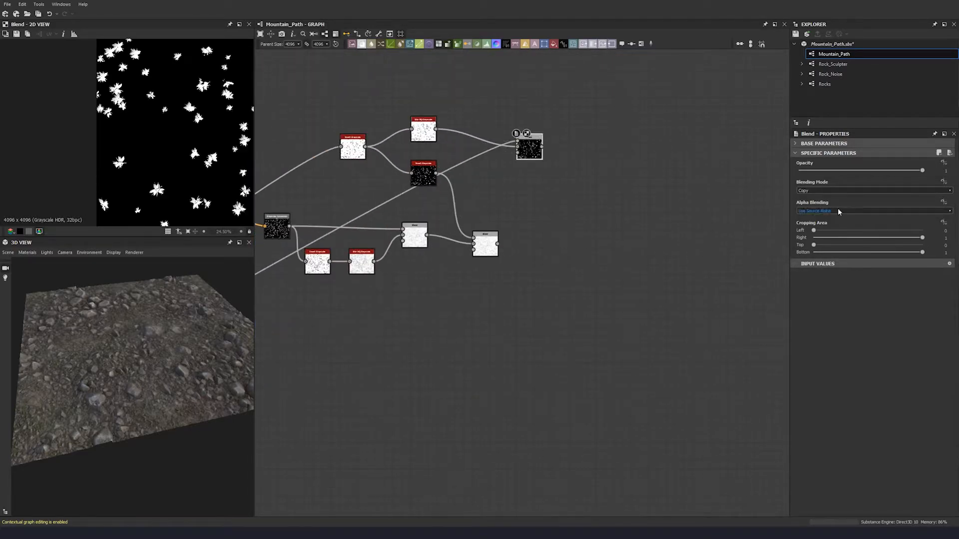
pyautogui.click(874, 189)
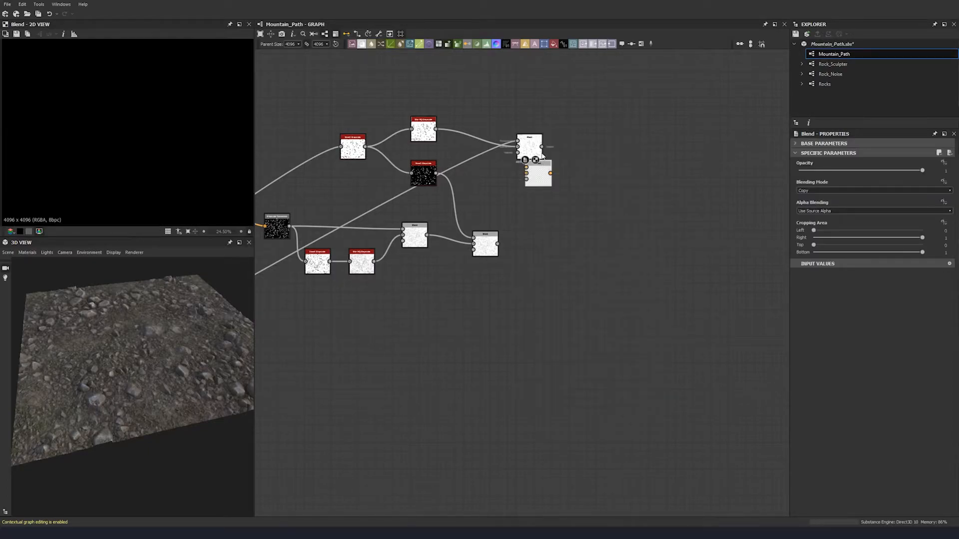
pyautogui.click(873, 190)
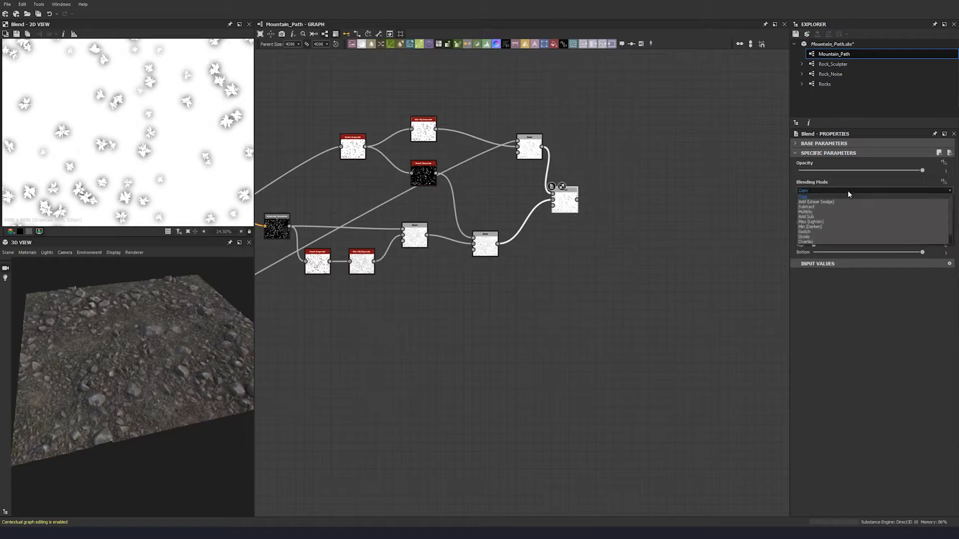
pyautogui.click(818, 201)
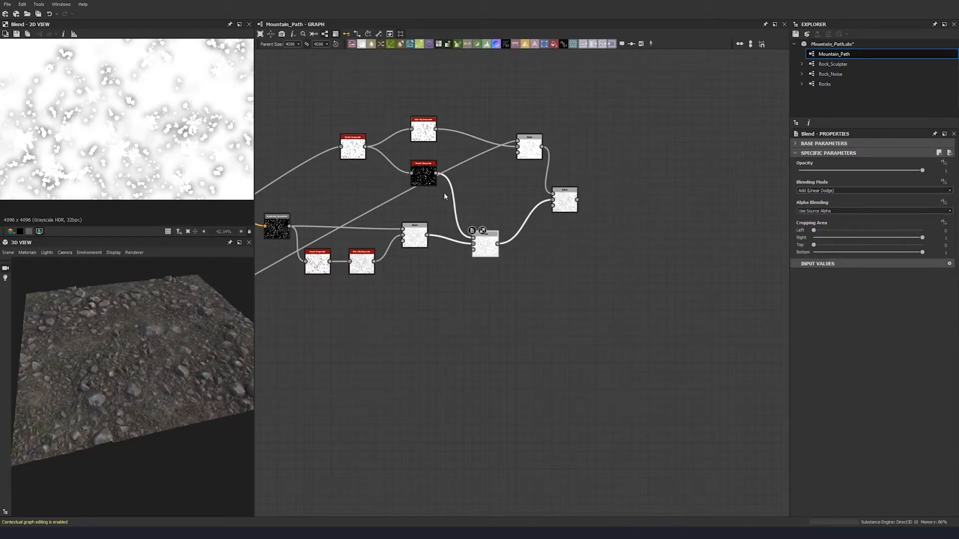
pyautogui.click(424, 175)
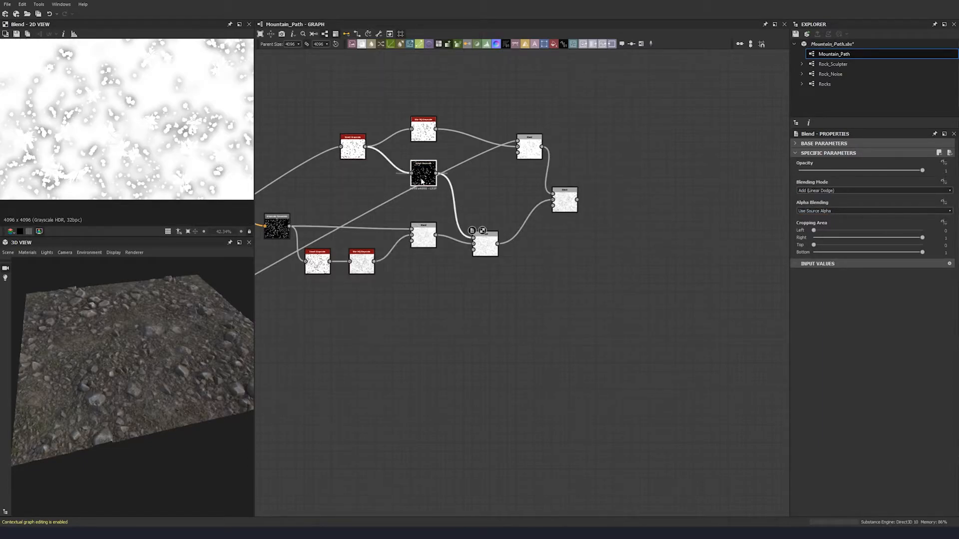
# Step: Inspect the inverted plant mask and preview the combined soft shadow mask
pyautogui.click(425, 177)
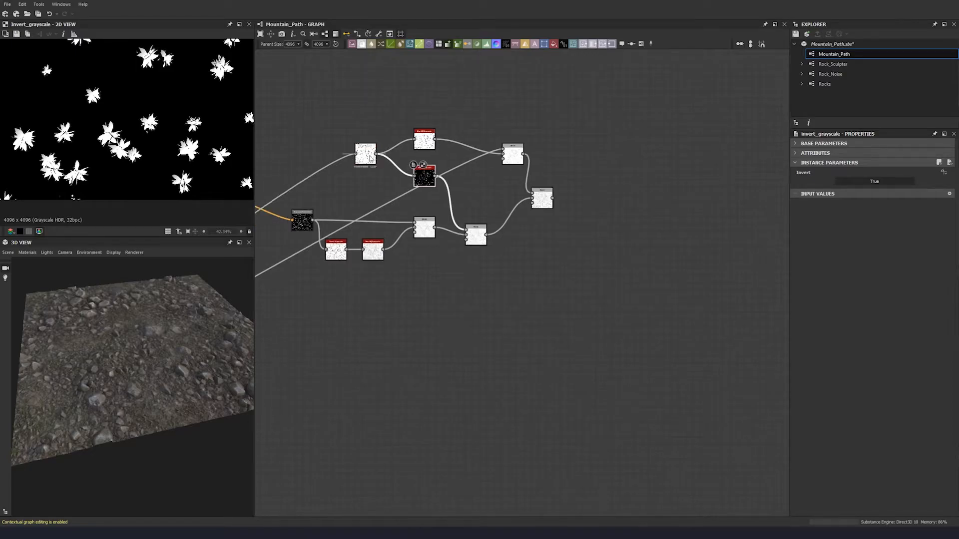
pyautogui.click(365, 153)
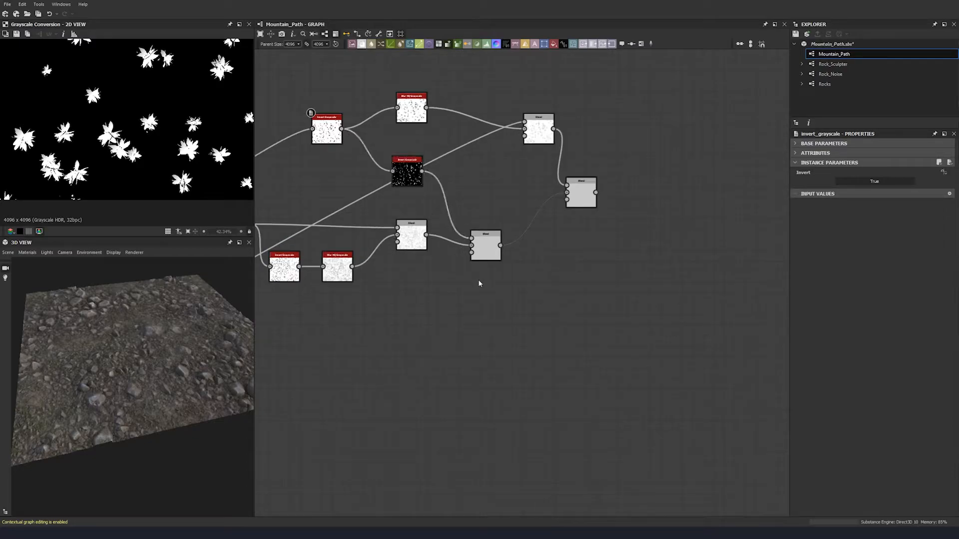
pyautogui.click(485, 236)
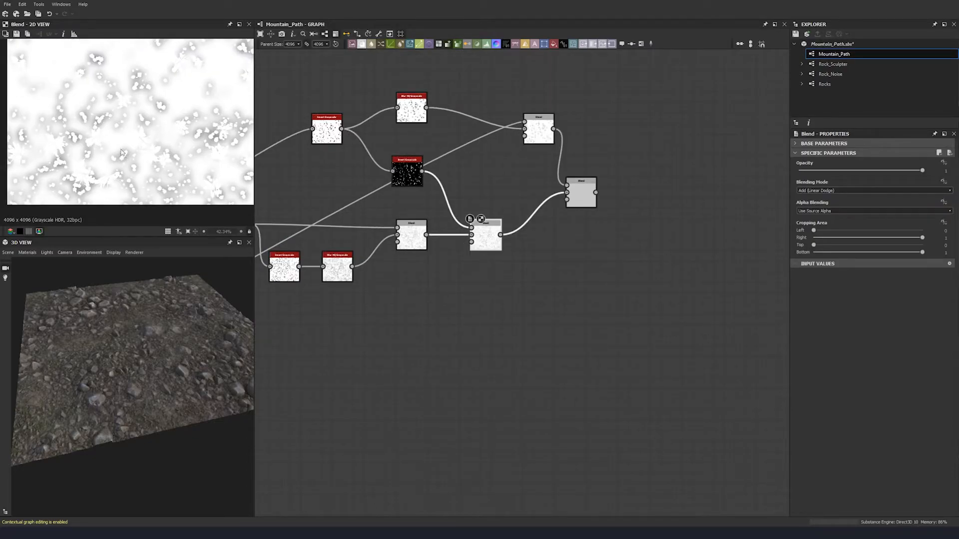
pyautogui.scroll(3)
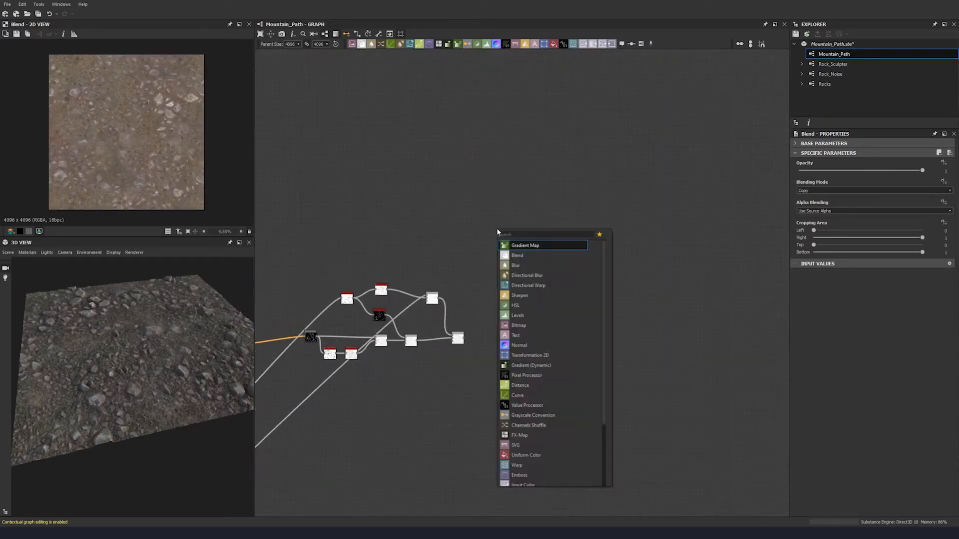
# Step: Gradient-map the shadow mask to grayscale and Multiply it over the base colour in a Blend
pyautogui.click(525, 246)
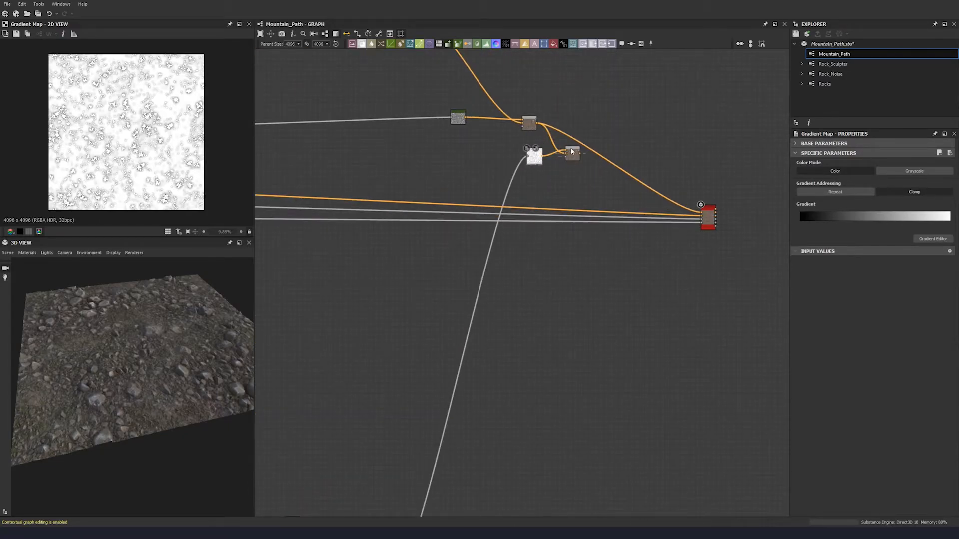
pyautogui.click(571, 154)
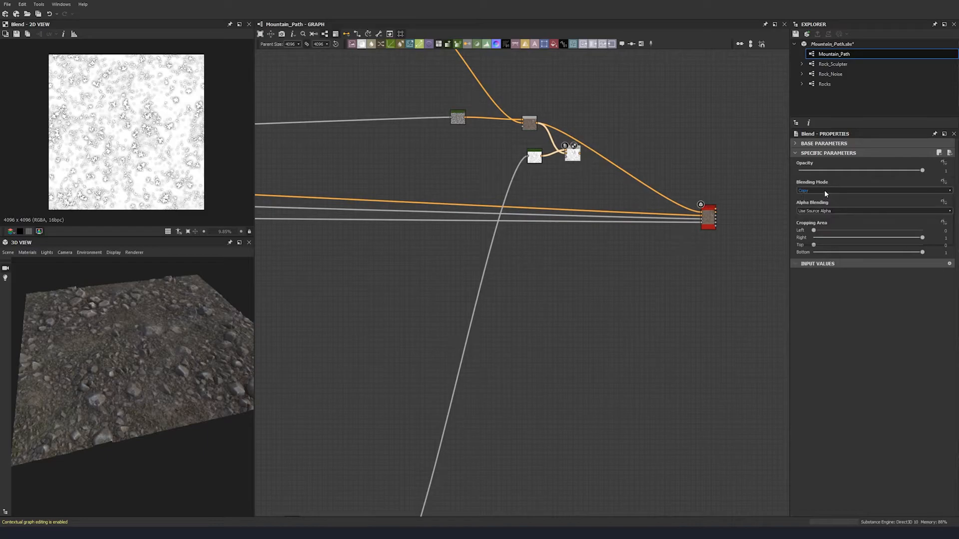
pyautogui.click(871, 189)
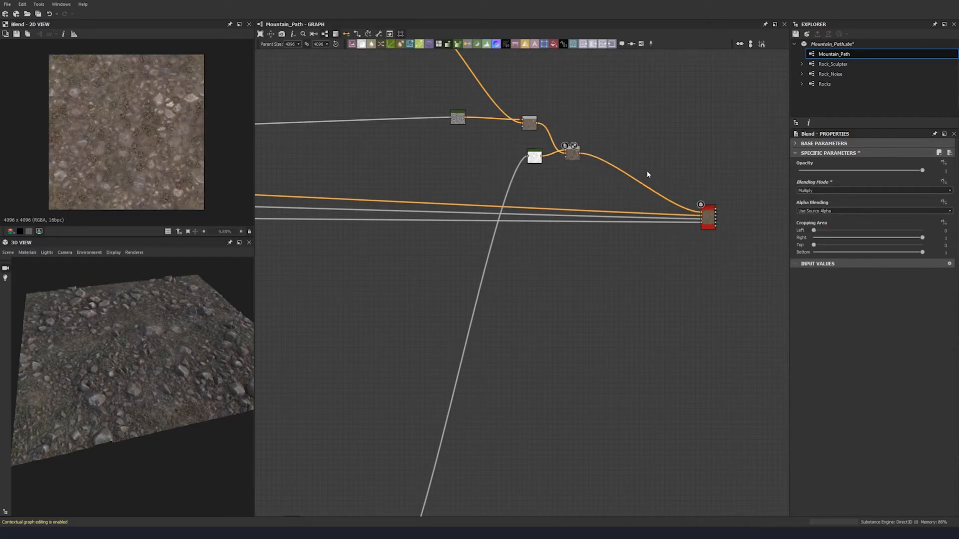
pyautogui.click(571, 153)
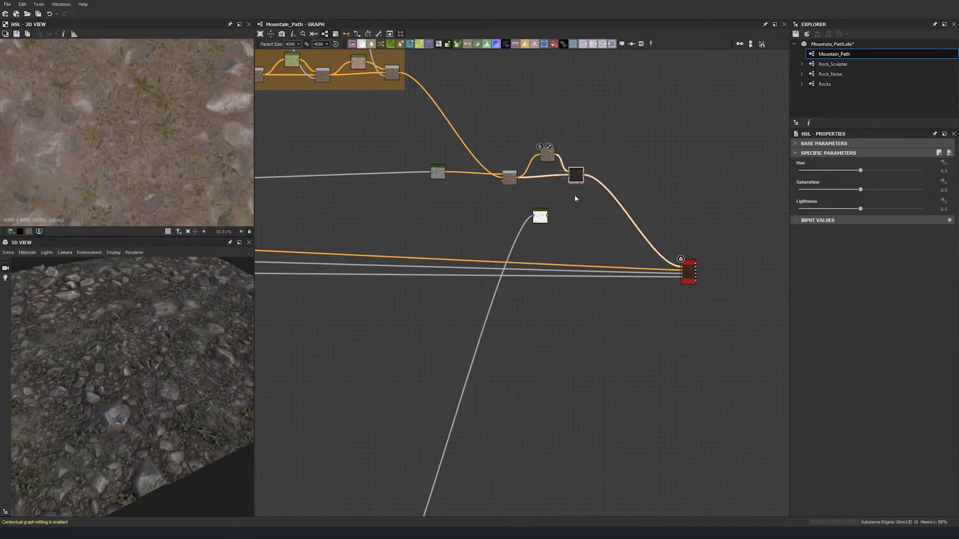
# Step: Blend an HSL copy of the colour over the original through the shadow mask, raising Saturation to 0.64
pyautogui.click(575, 176)
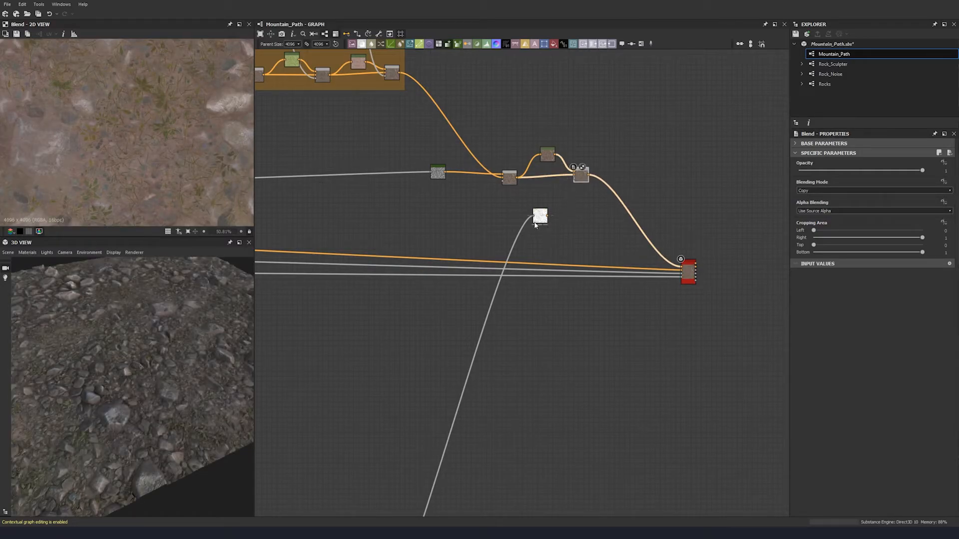
pyautogui.click(540, 215)
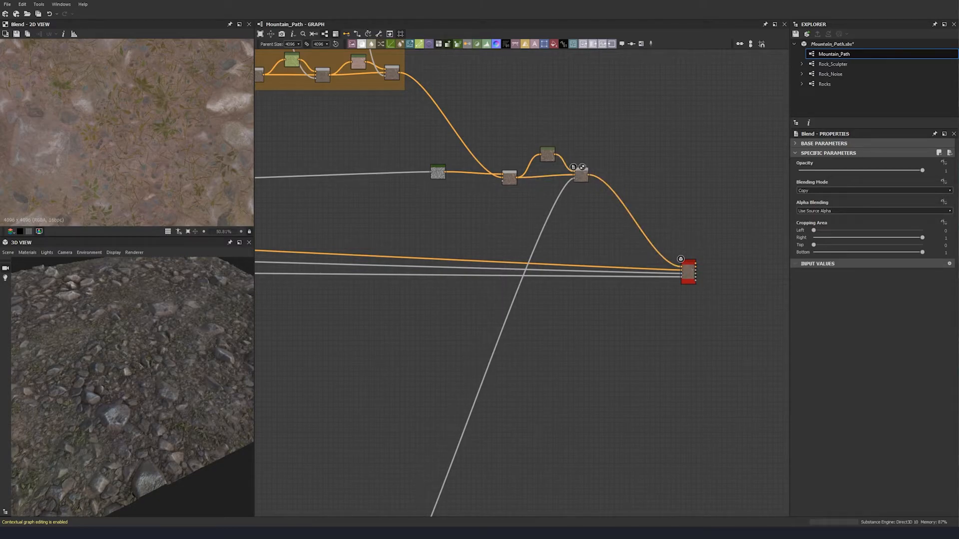
pyautogui.click(547, 154)
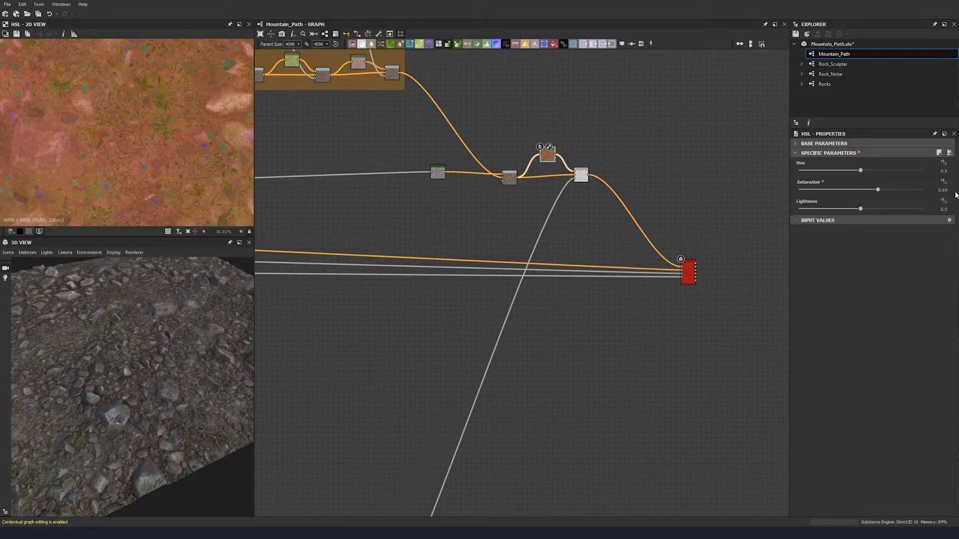
pyautogui.tripleClick(942, 208)
pyautogui.write('inv')
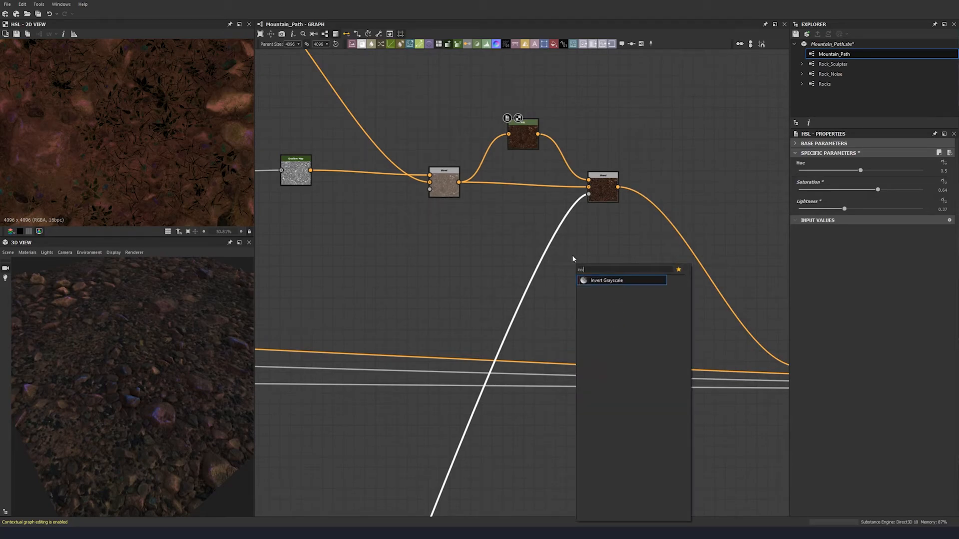
# Step: Insert an Invert Grayscale on the mask before the Blend opacity and check the final blended colour
pyautogui.click(607, 279)
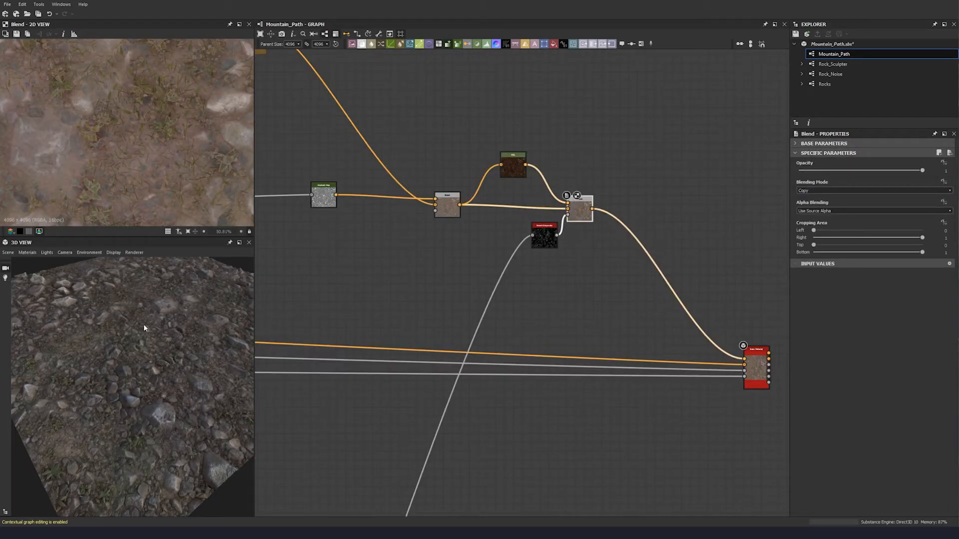
pyautogui.click(512, 164)
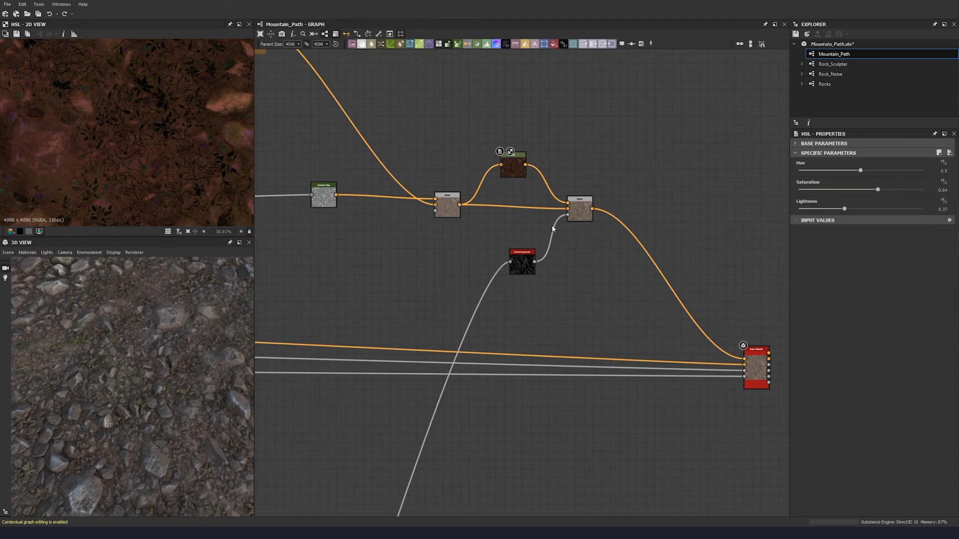
pyautogui.click(580, 208)
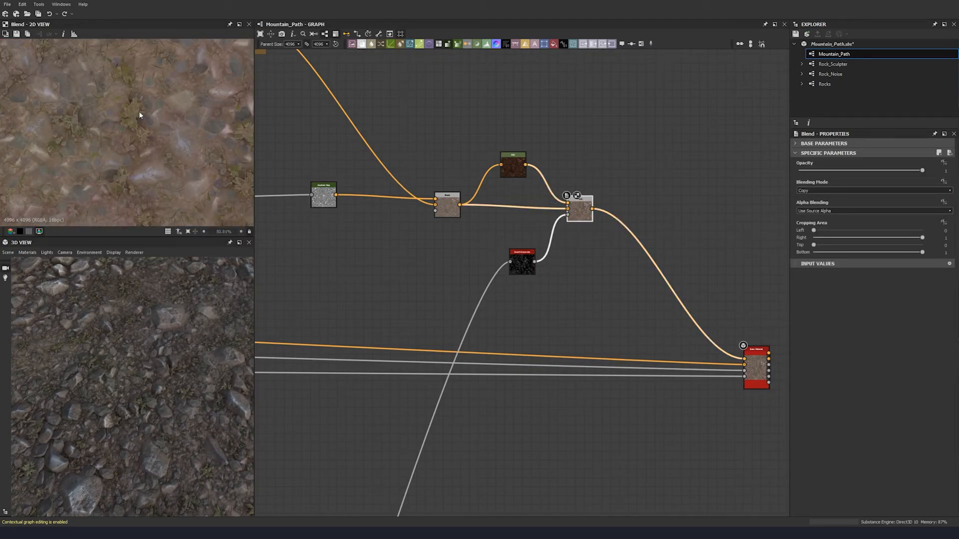
pyautogui.click(578, 208)
pyautogui.write('fra')
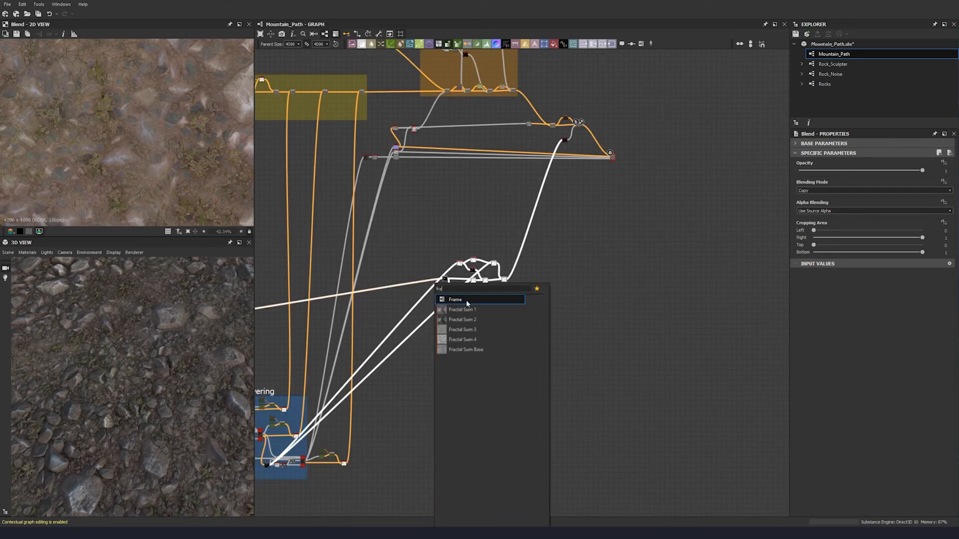
# Step: Wrap the shadowing nodes in a frame titled 'Shadowing Effect'
pyautogui.click(455, 300)
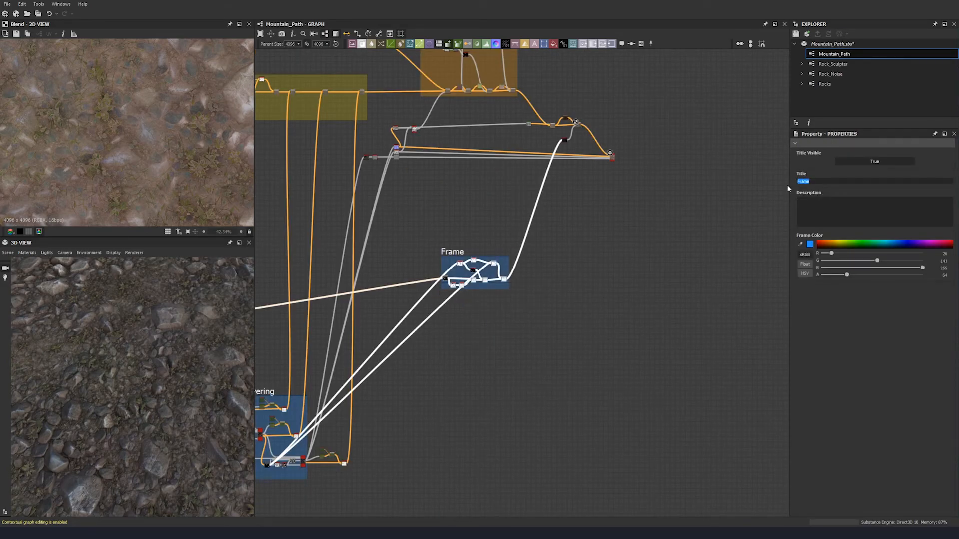
pyautogui.write('Shadowing')
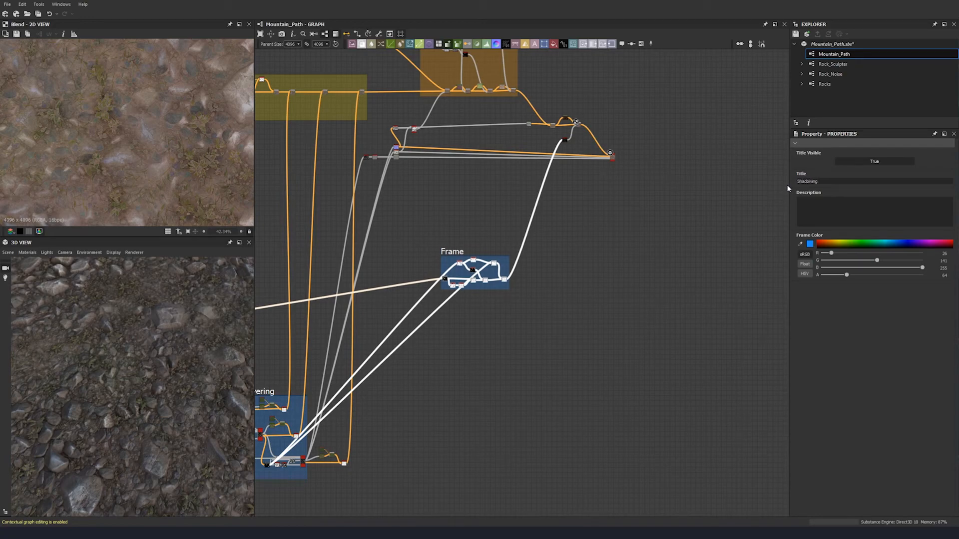
pyautogui.write('Effect')
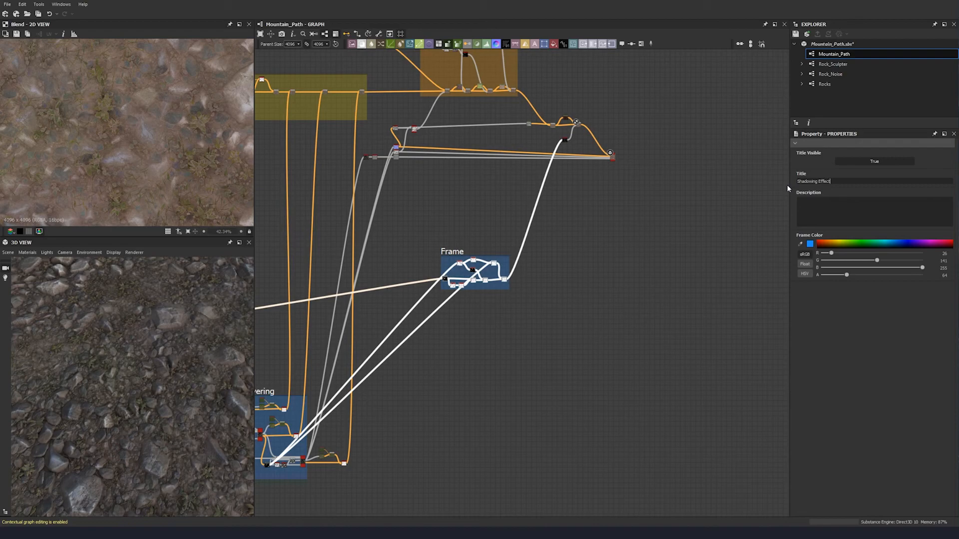